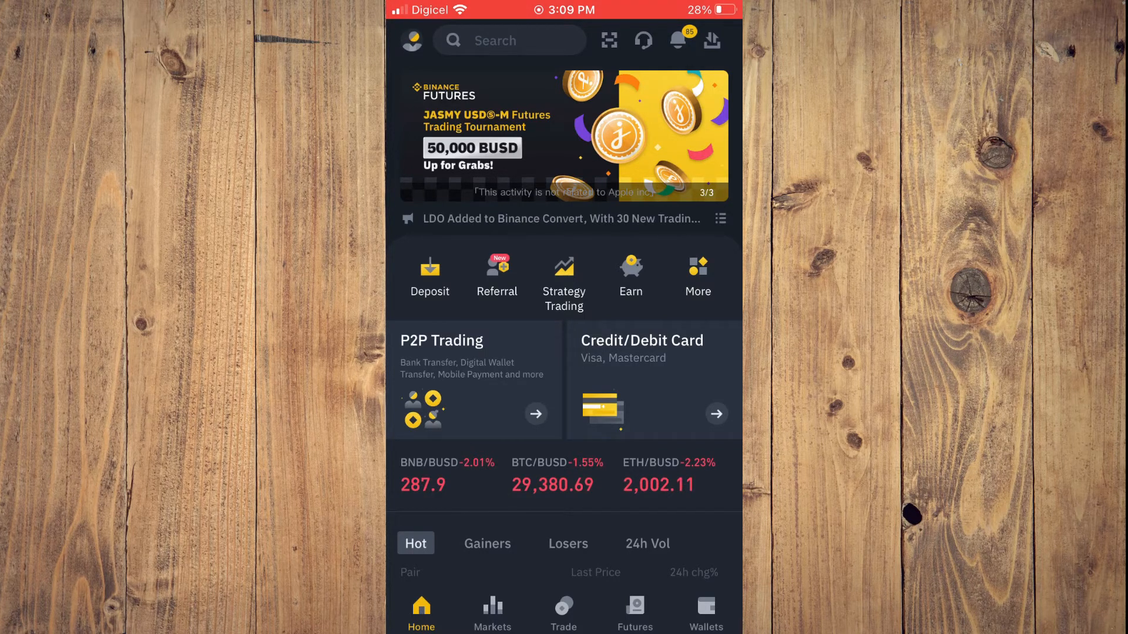
- Start a withdrawal from the wallet to show the network or email/phone/ID send options
click(702, 611)
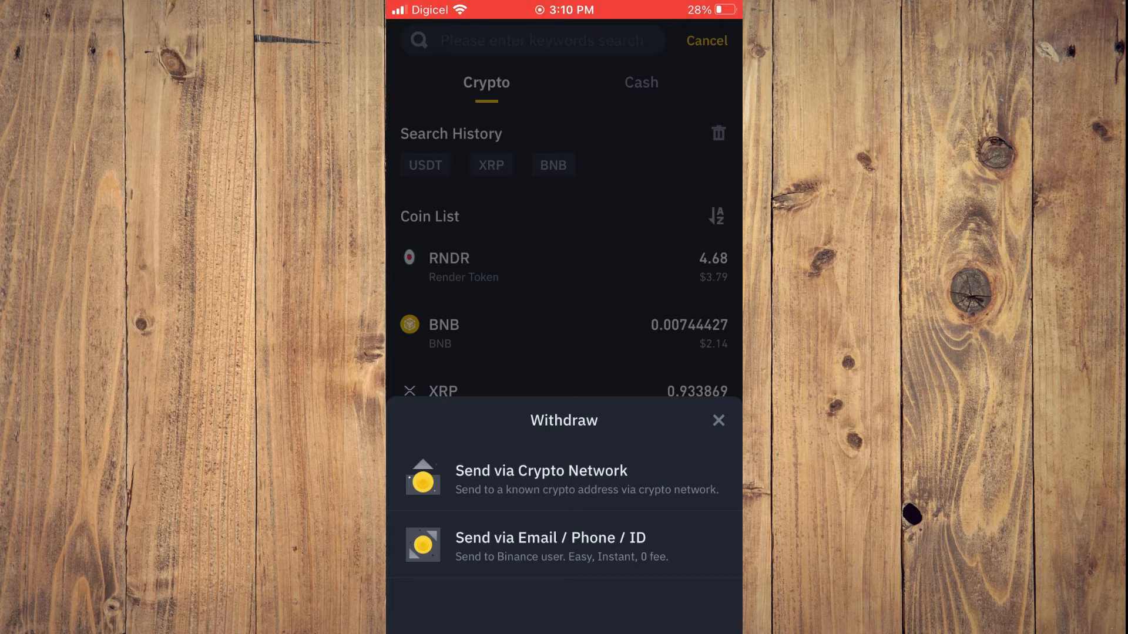
- Choose 'Send via Email / Phone / ID' to open the blank Send USDT form
click(550, 538)
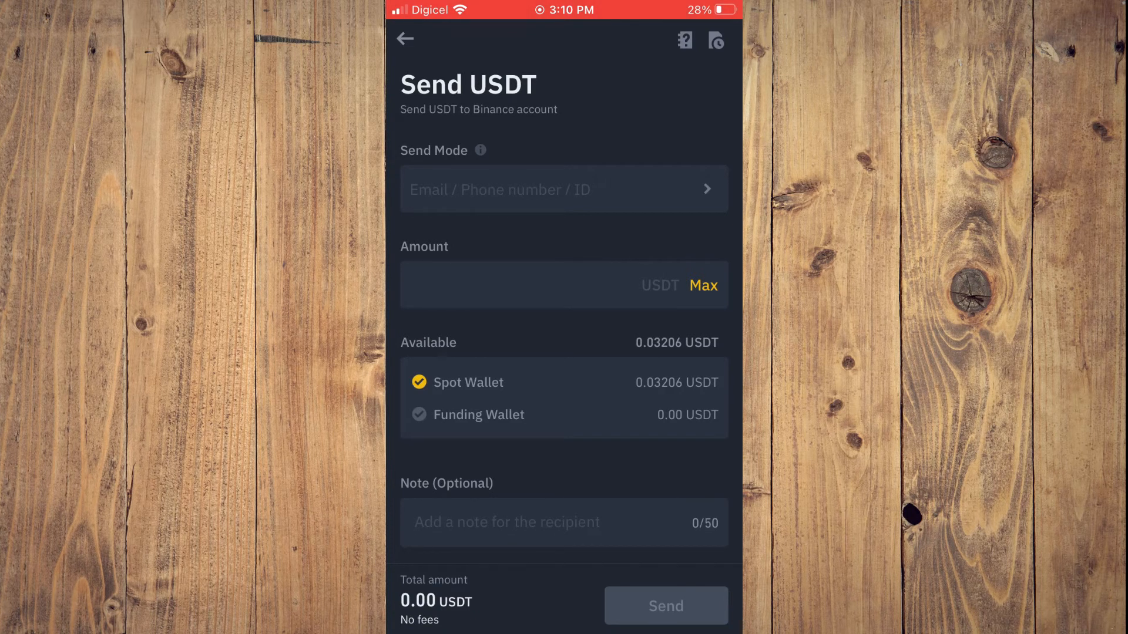
- Tap the Amount field, scroll through the tips, and return to the Spot wallet unsent
click(564, 189)
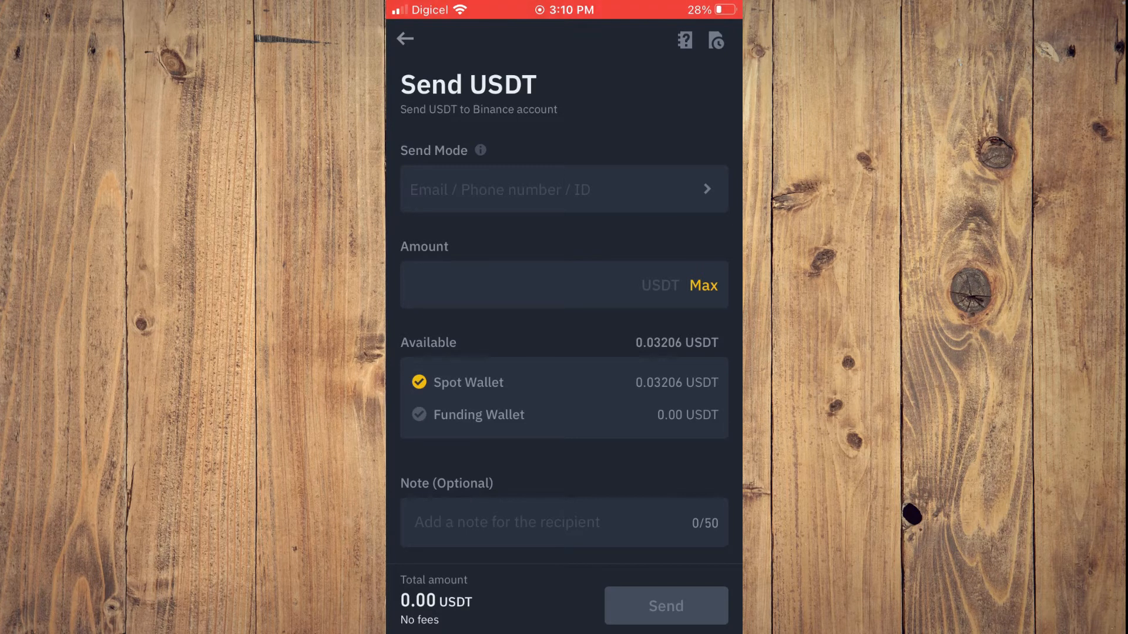
click(534, 285)
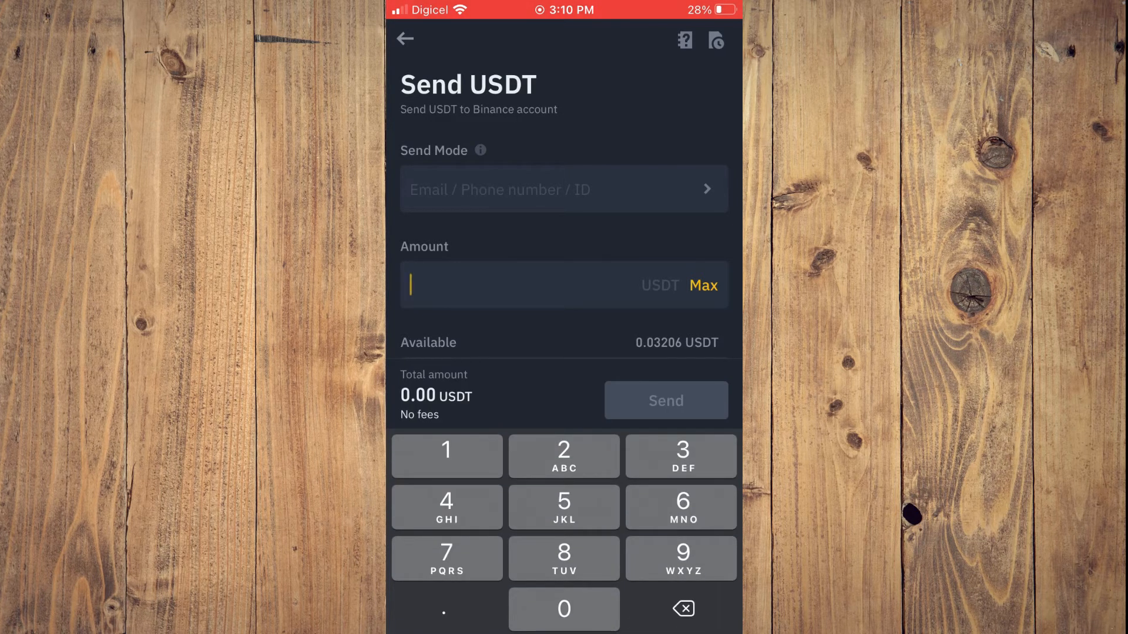
scroll(down, 3)
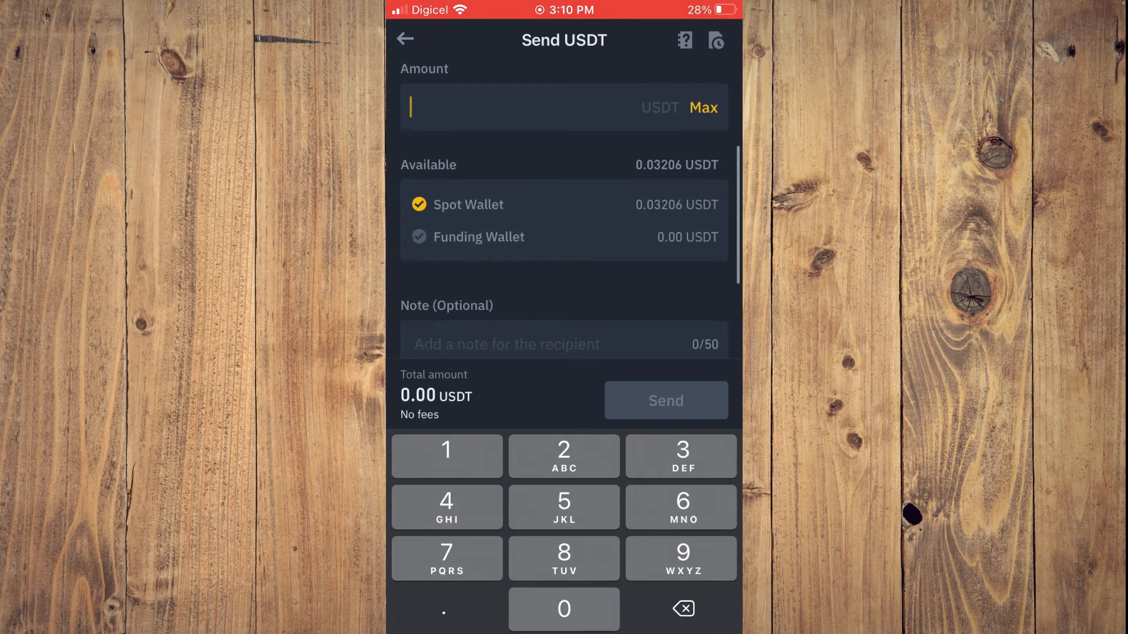
scroll(down, 3)
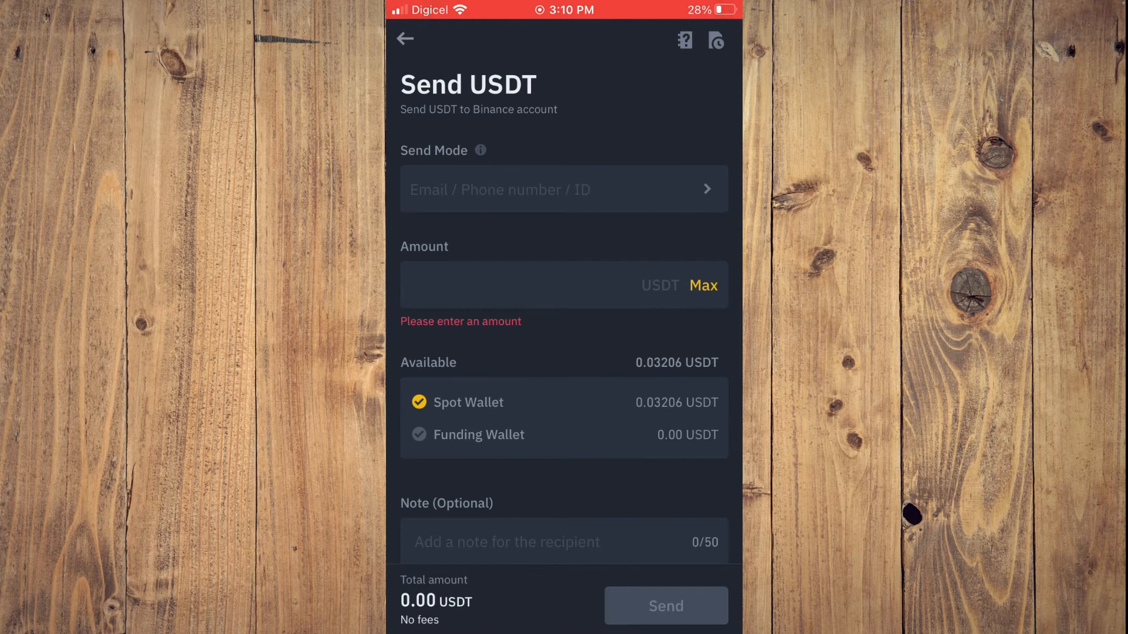
scroll(down, 3)
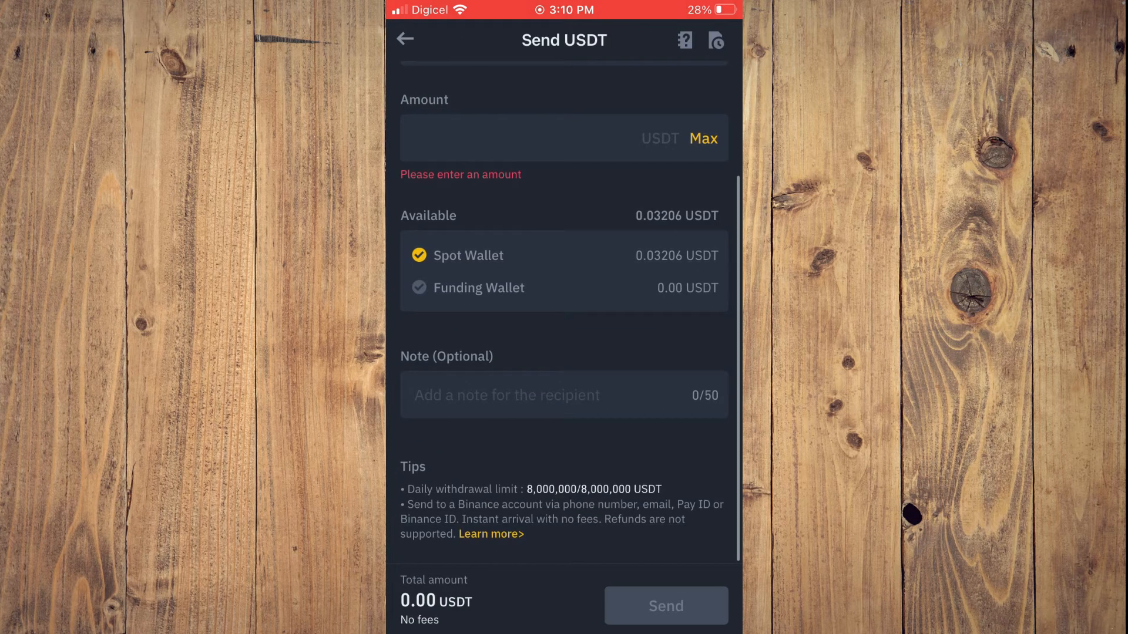
scroll(down, 3)
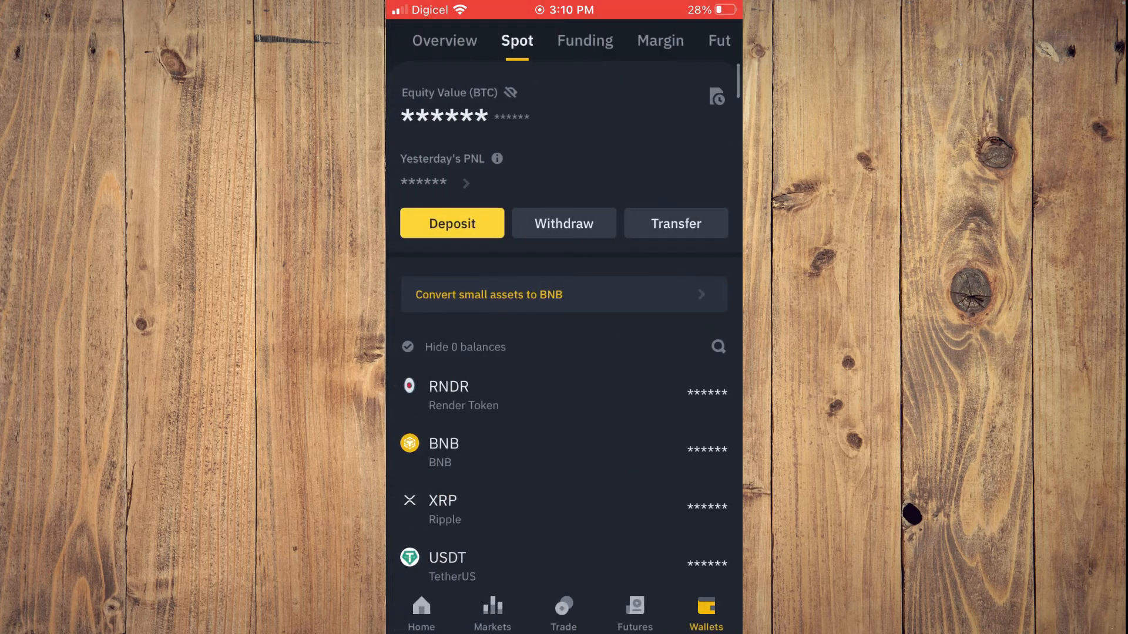
- From Home, open the account menu and choose Pay to reach Binance Pay
click(421, 612)
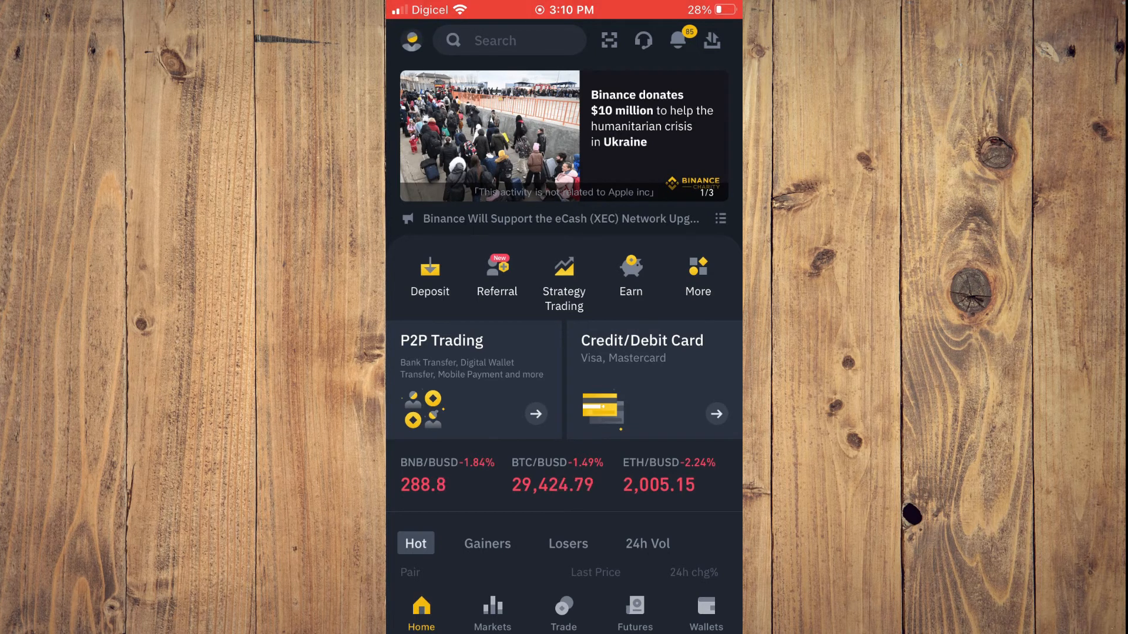
click(414, 41)
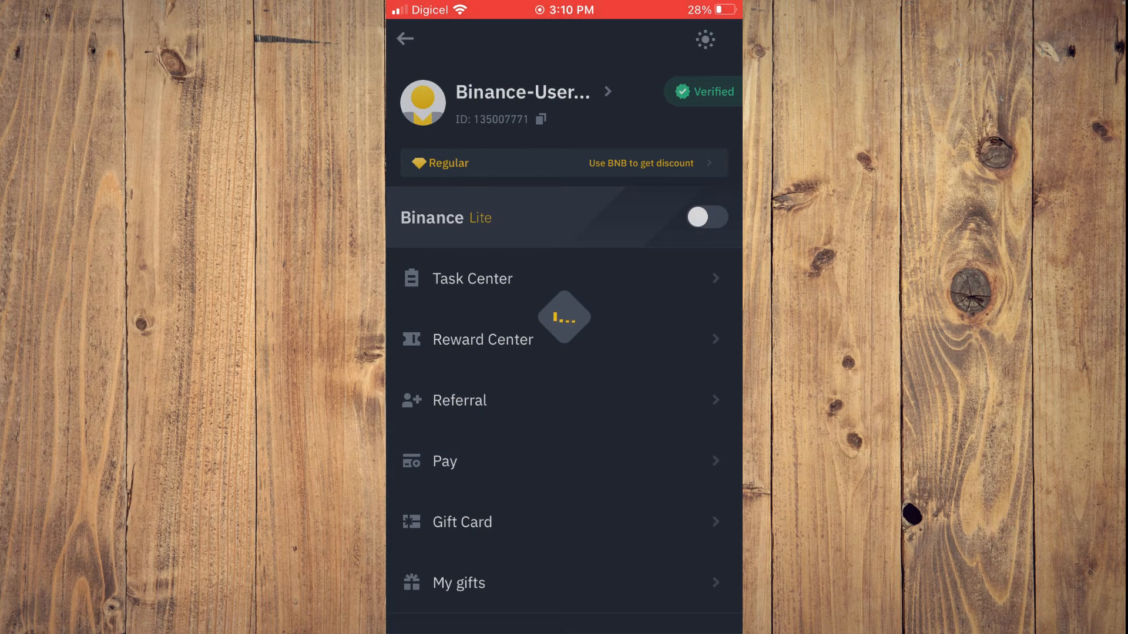
click(444, 461)
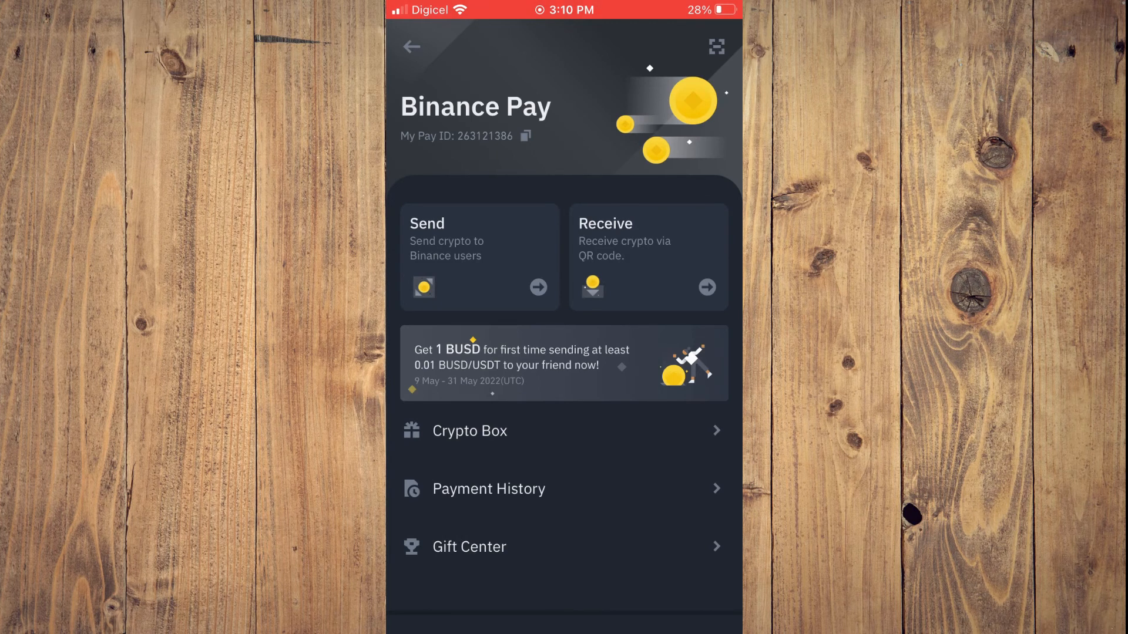
- Tap Send in Binance Pay, then return to Home without sending
click(480, 256)
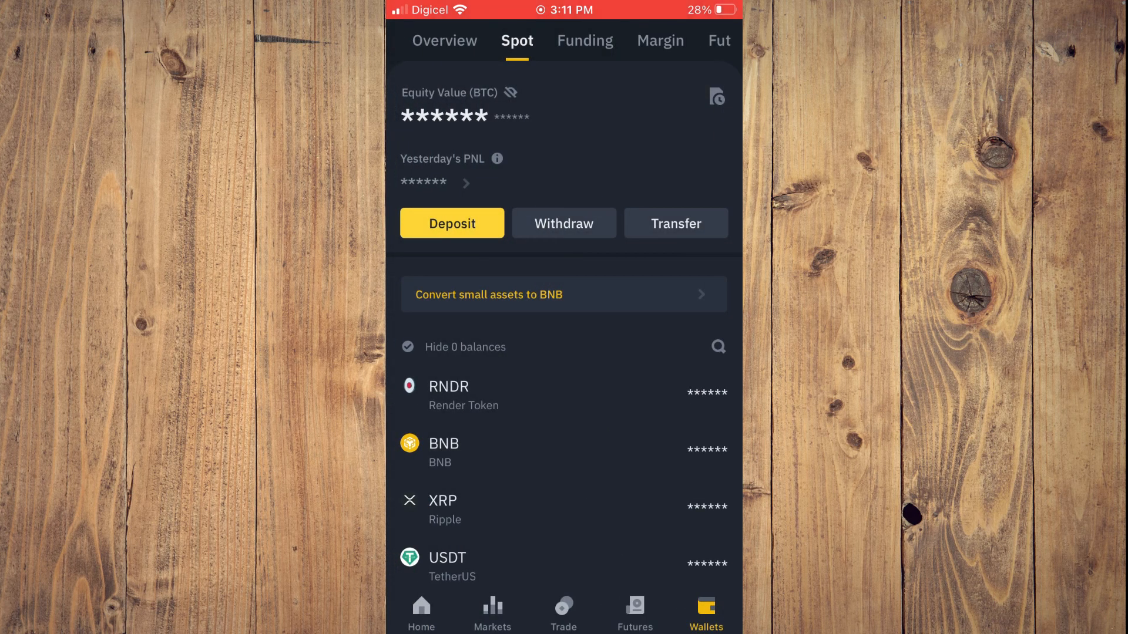
click(421, 612)
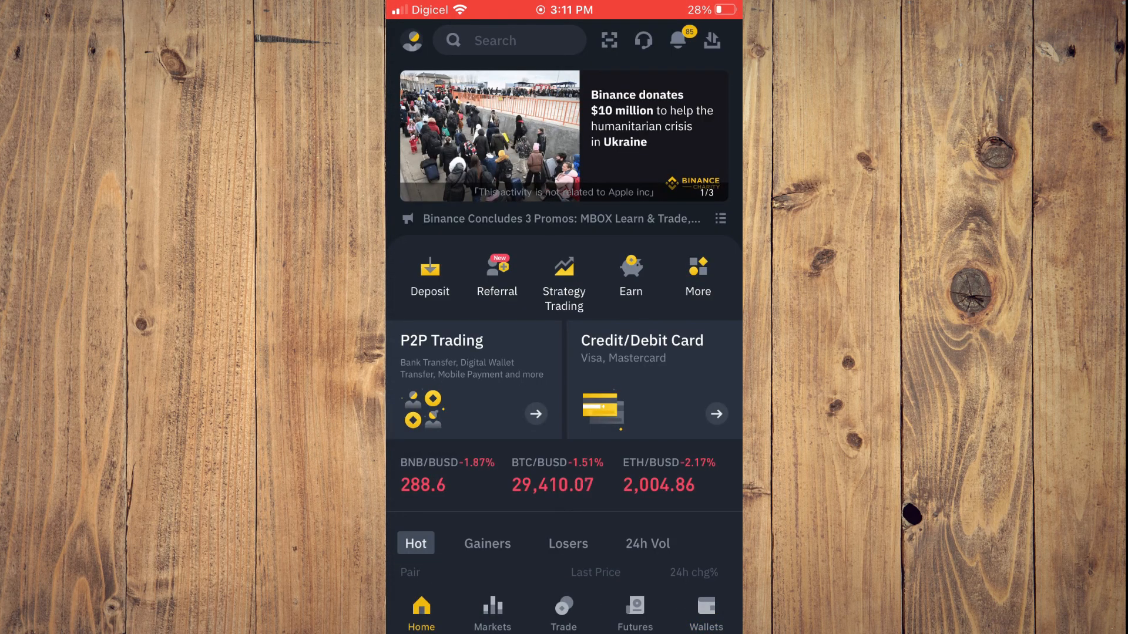